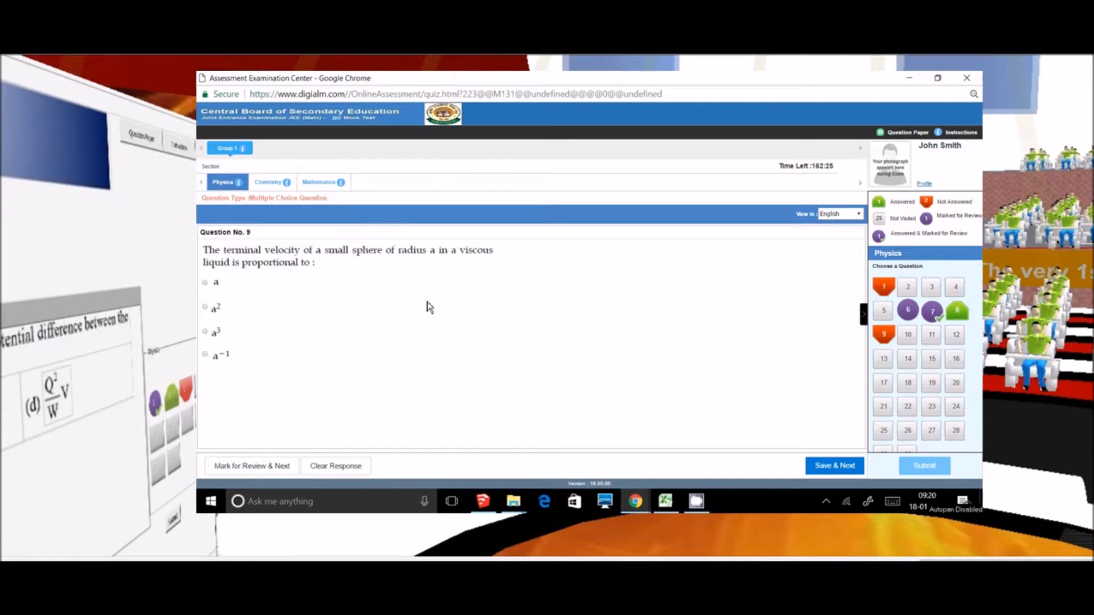
mouse_move(251, 249)
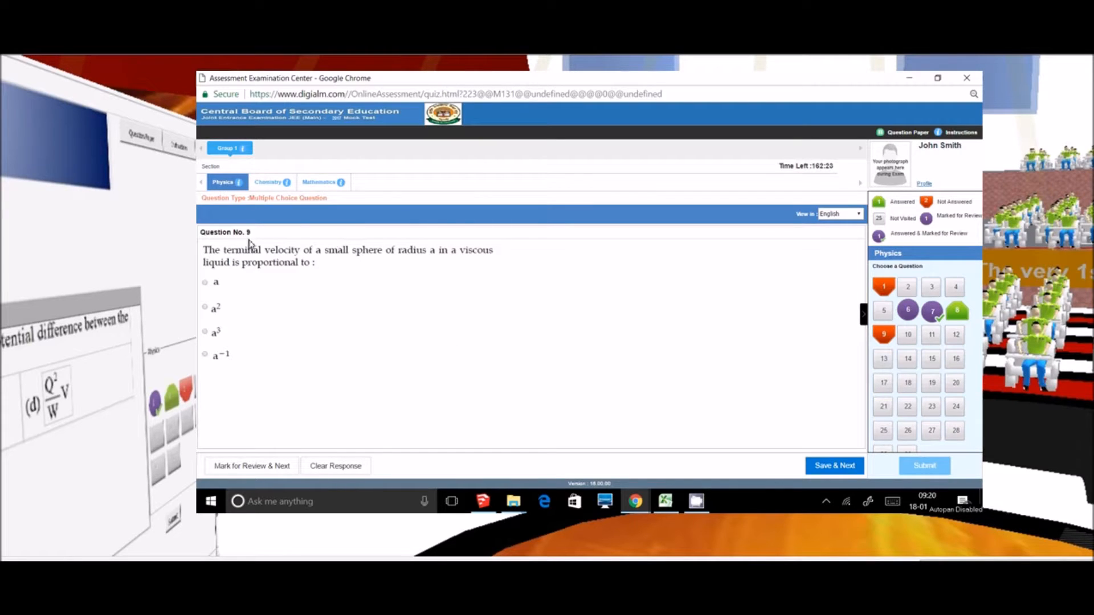
mouse_move(516, 478)
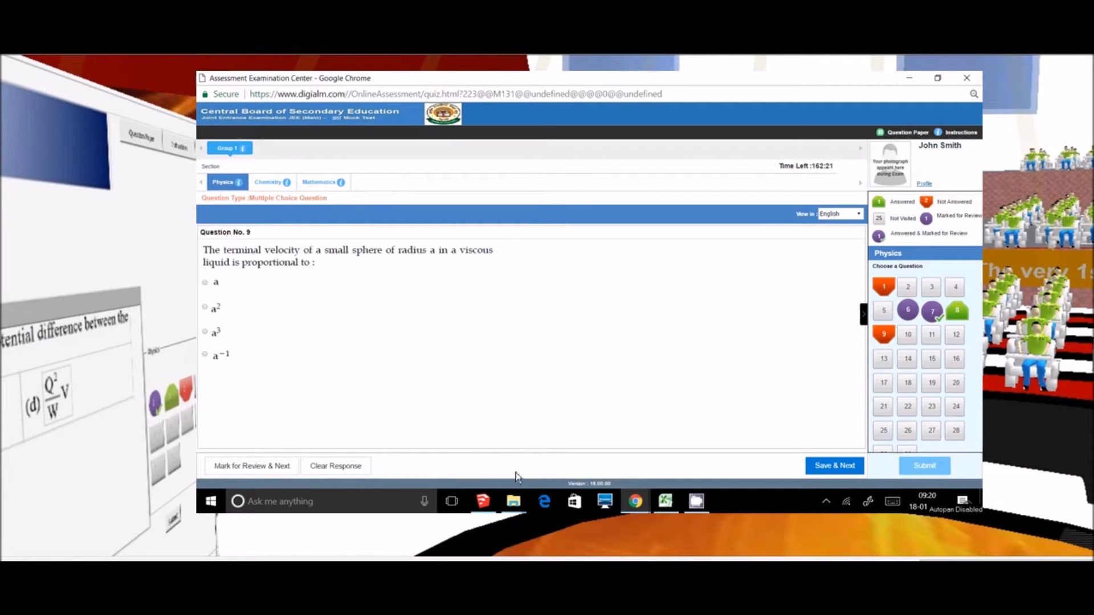
Step: Leave question 9 unanswered, then answer question 10 with 1 : 2 and save it
click(834, 465)
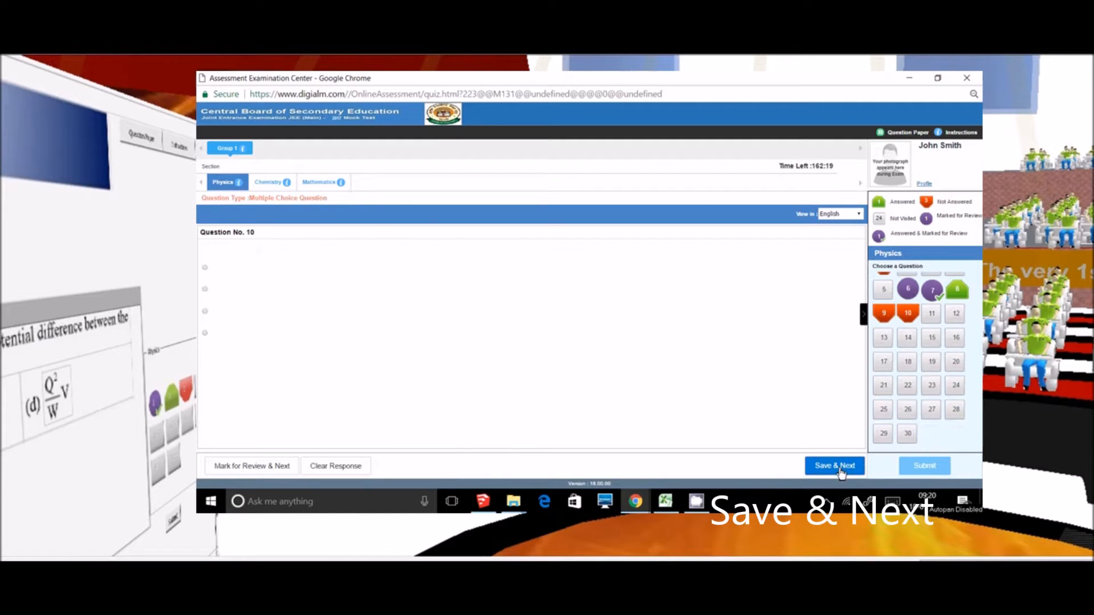
click(834, 465)
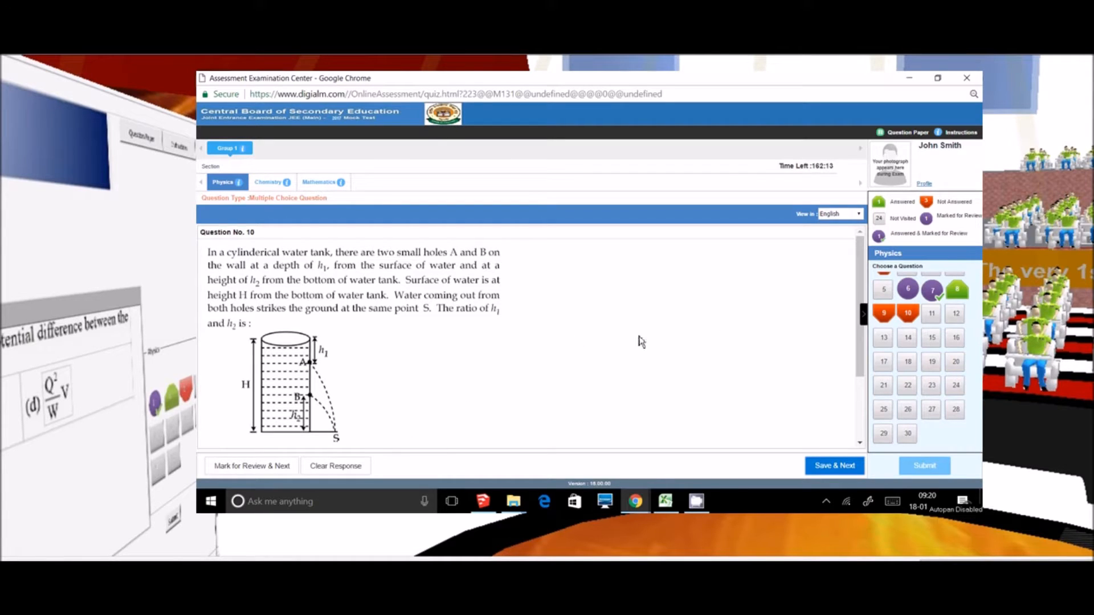
scroll(down, 3)
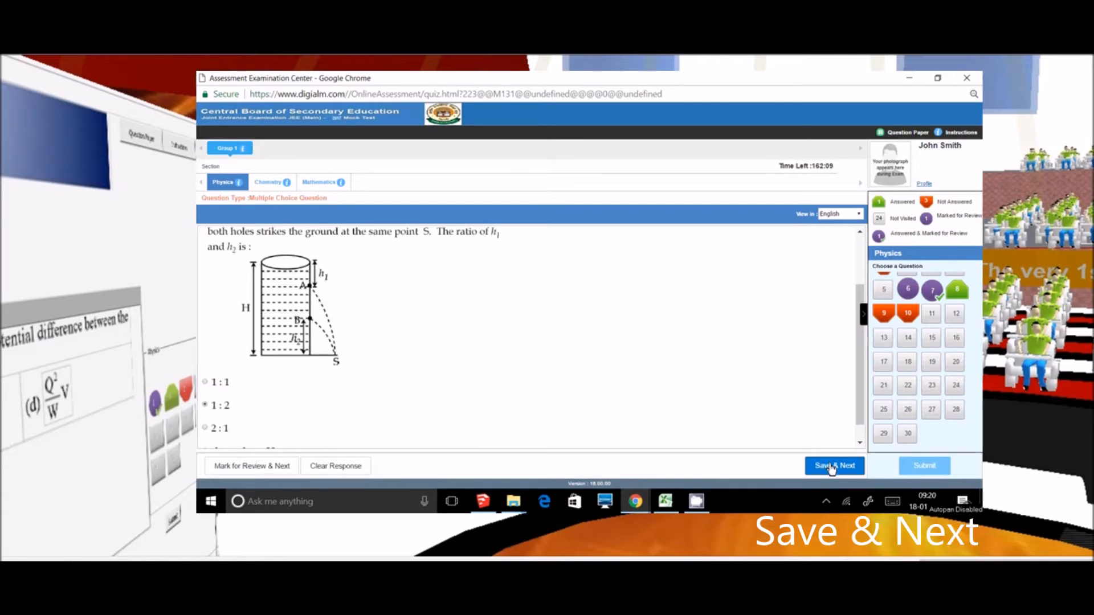
click(834, 465)
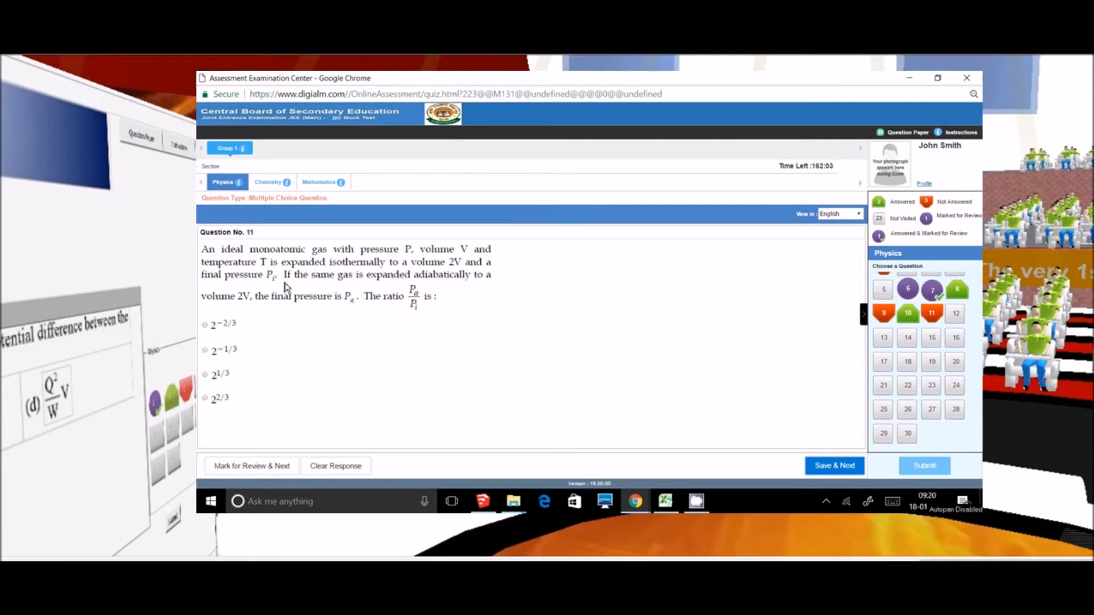
mouse_move(311, 432)
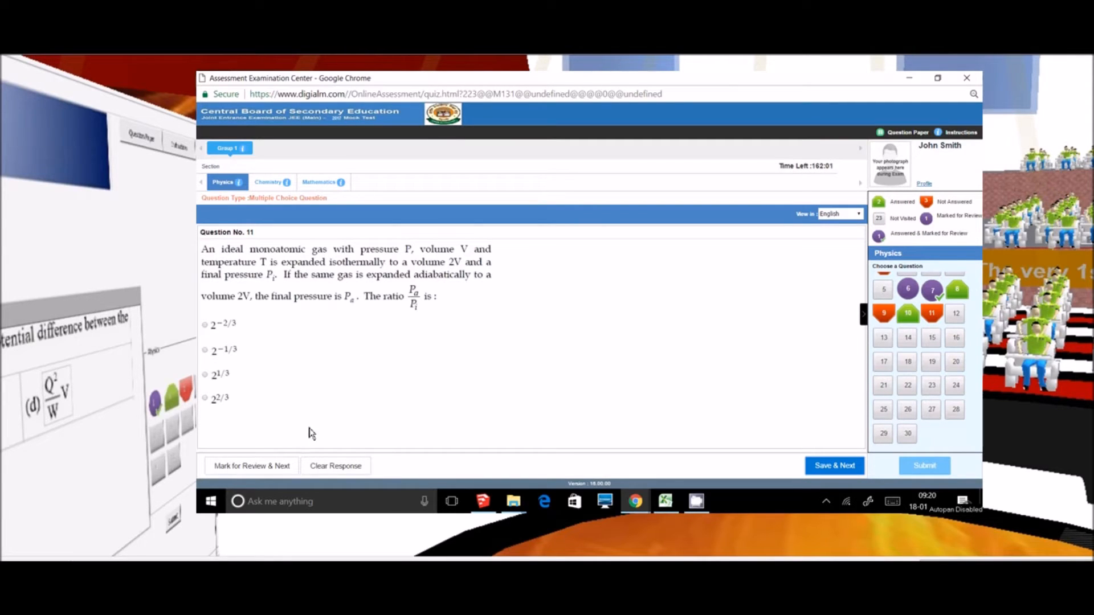
Step: Mark question 11 for review unanswered, then mark question 12 with 'decrease' selected
click(251, 465)
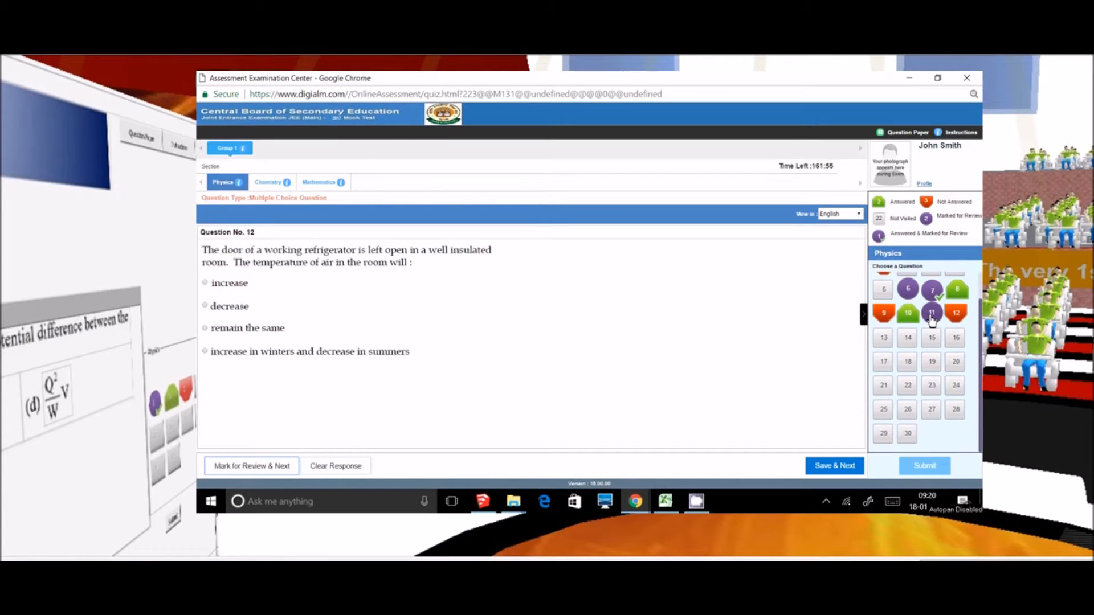
mouse_move(205, 312)
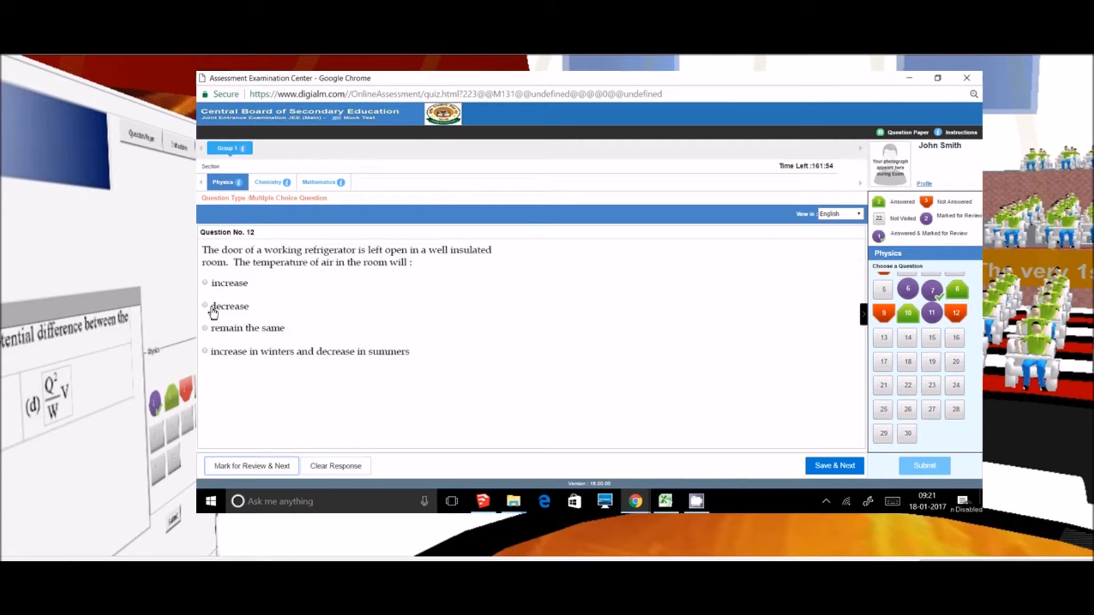
click(205, 306)
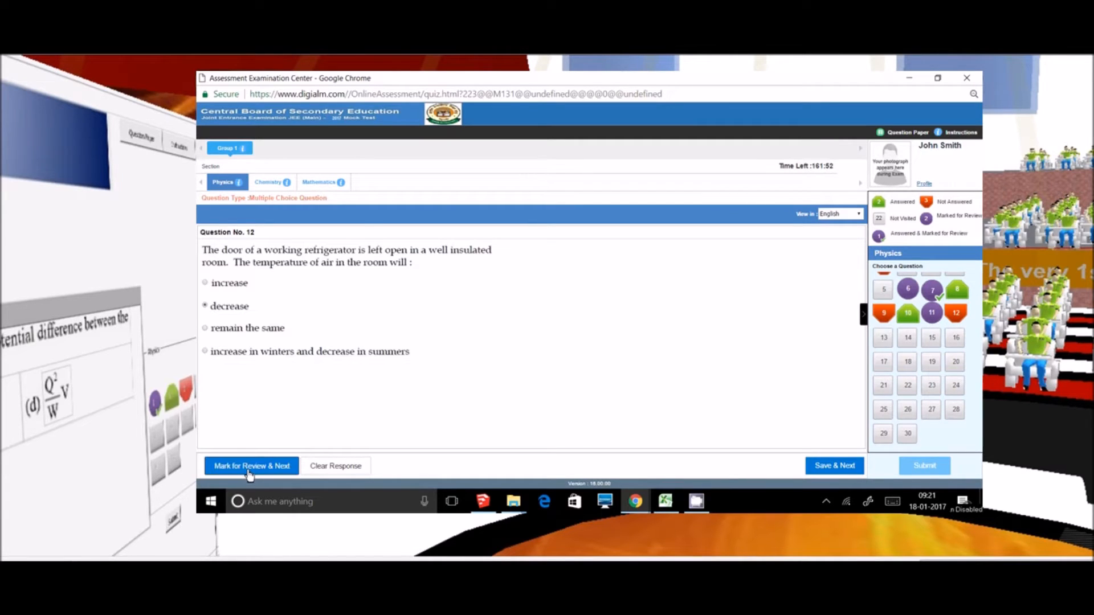
click(250, 465)
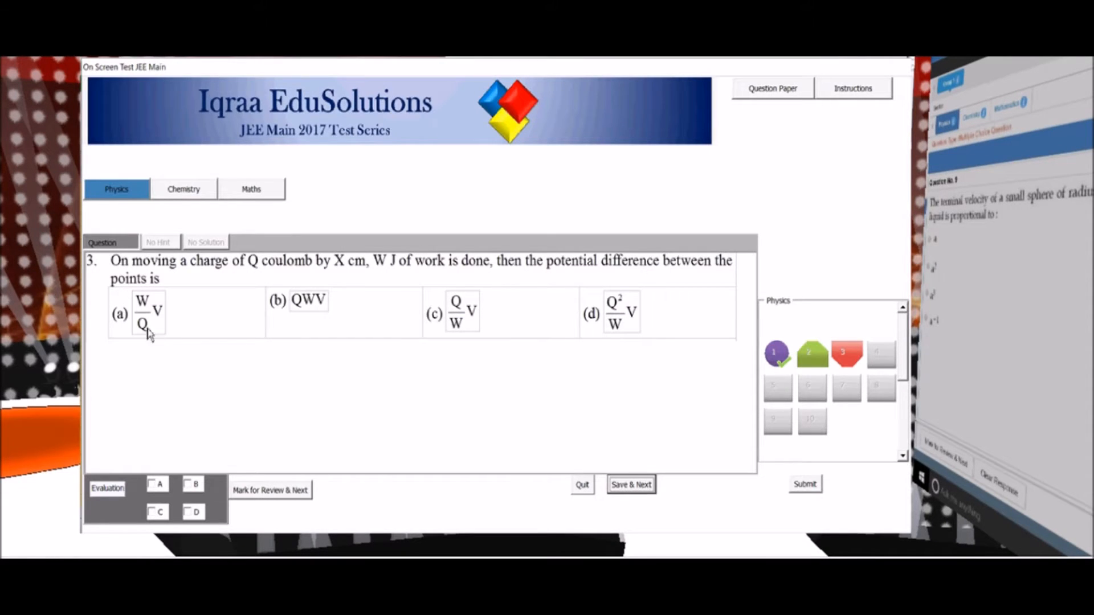
Step: Answer Physics question 3 with option B and save it
click(187, 483)
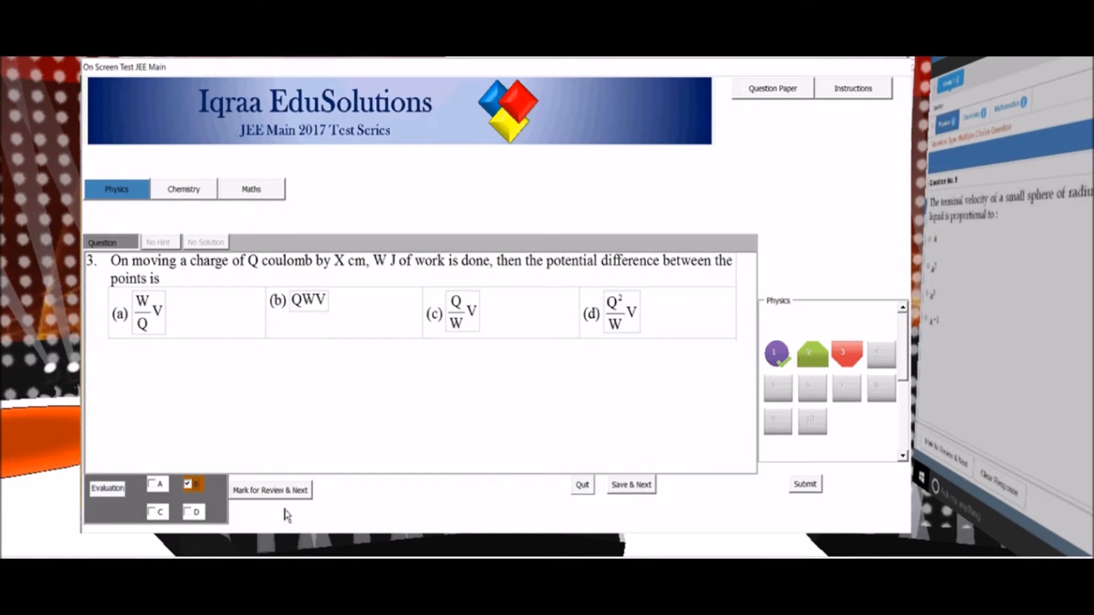
click(632, 485)
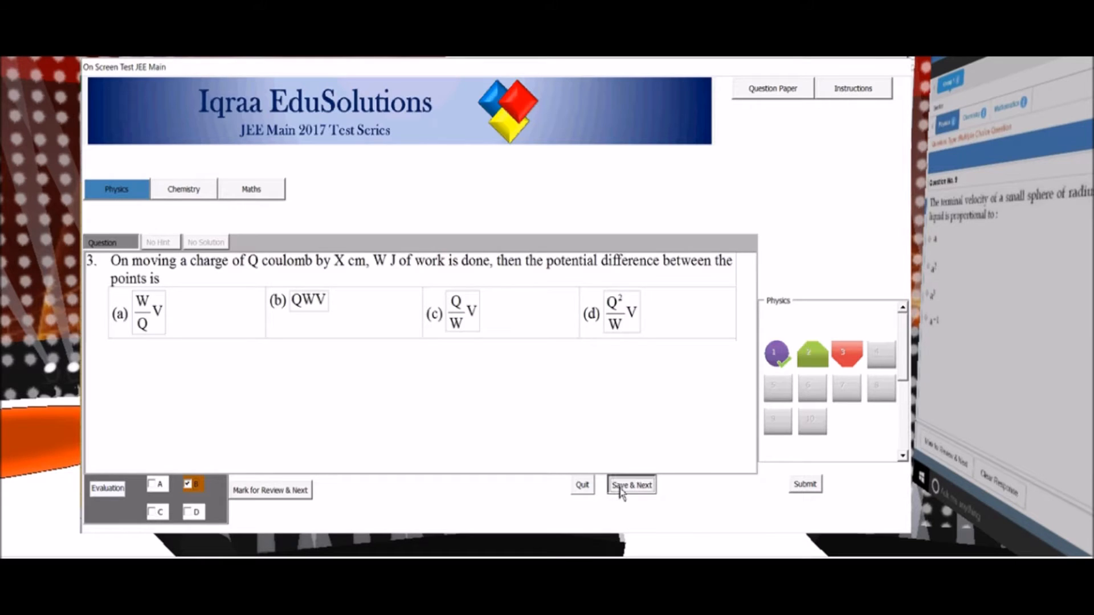
click(630, 486)
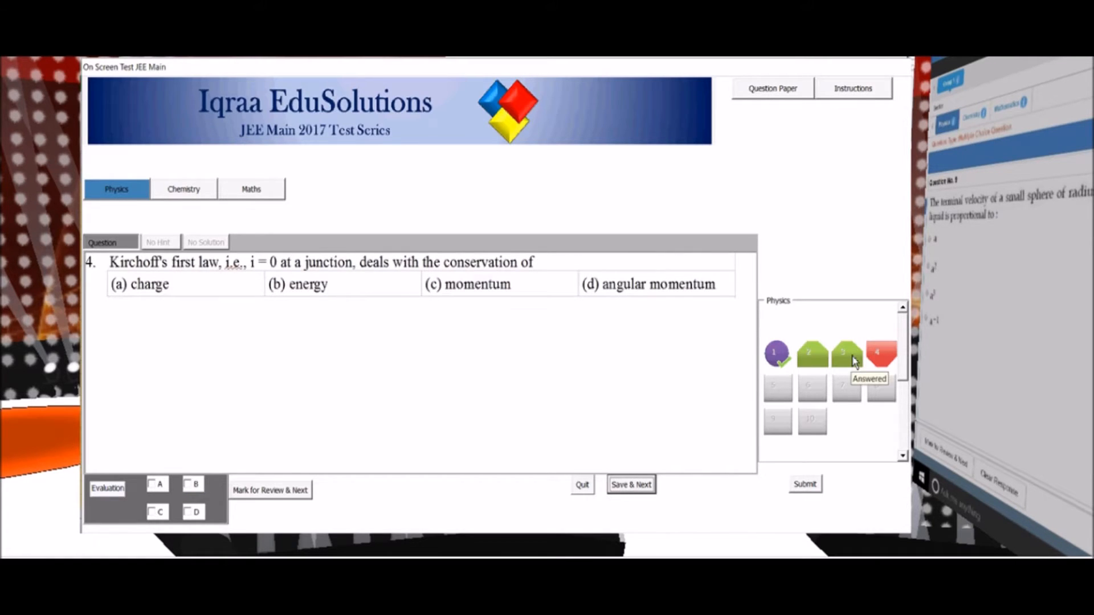
mouse_move(181, 468)
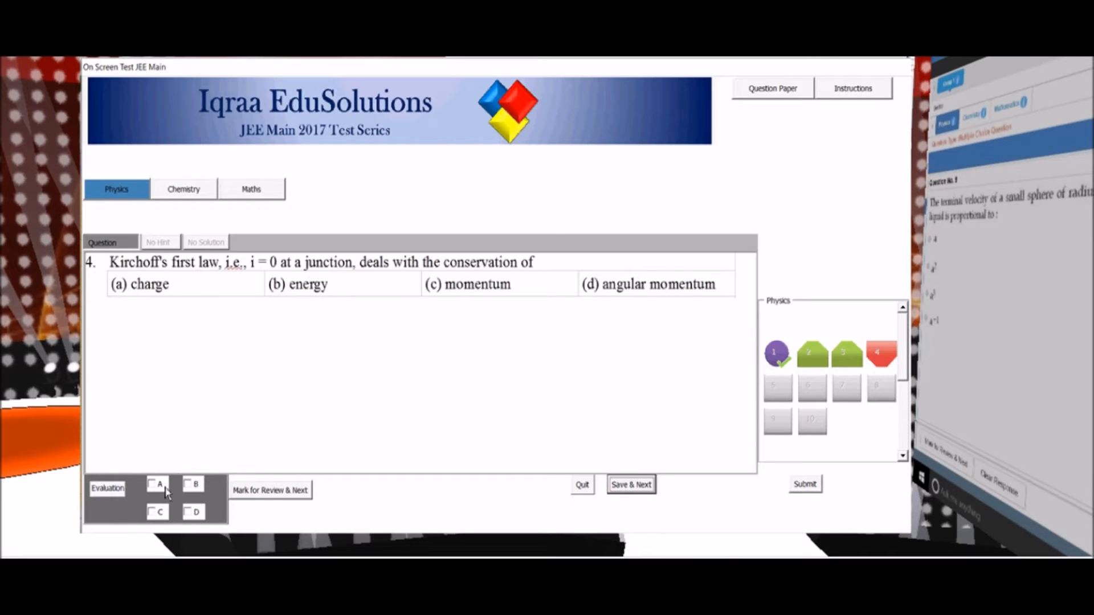
Step: Flag question 4 with option A for review, then flag question 5 unanswered
click(152, 483)
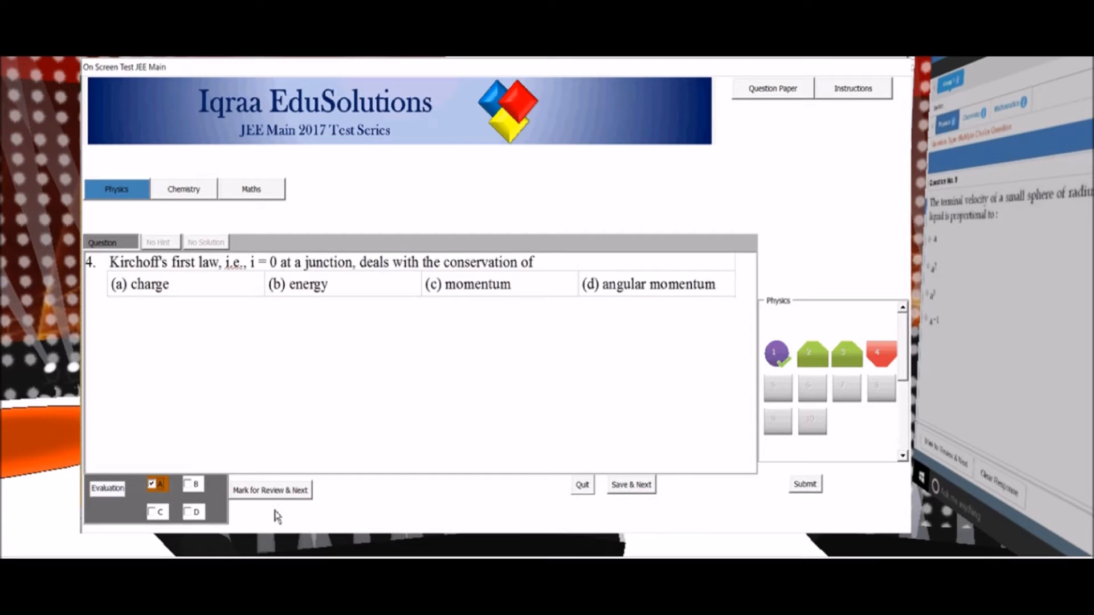
click(631, 485)
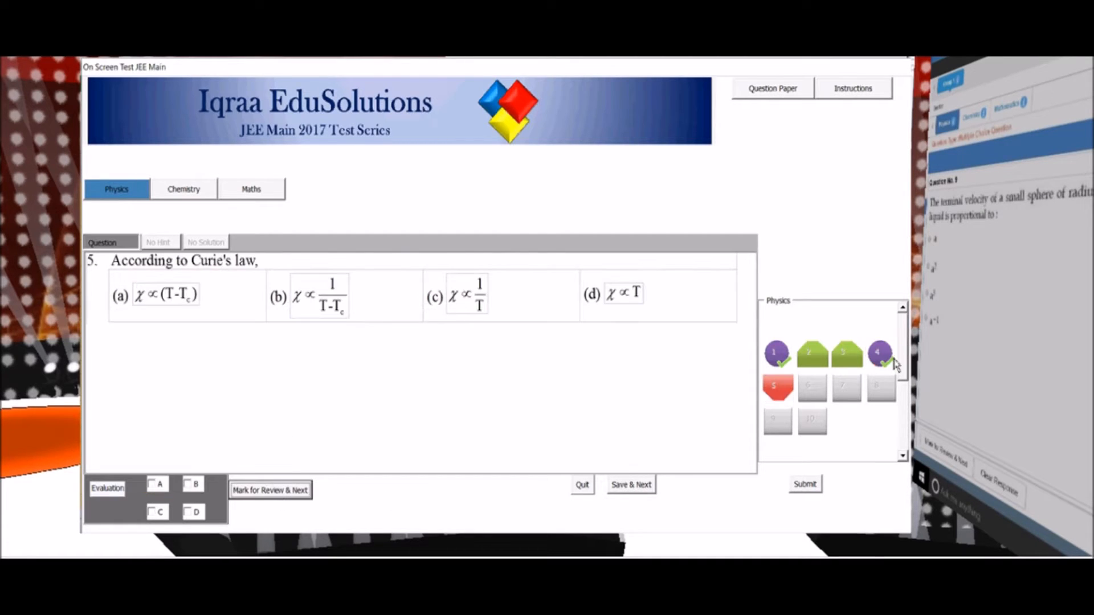
mouse_move(317, 328)
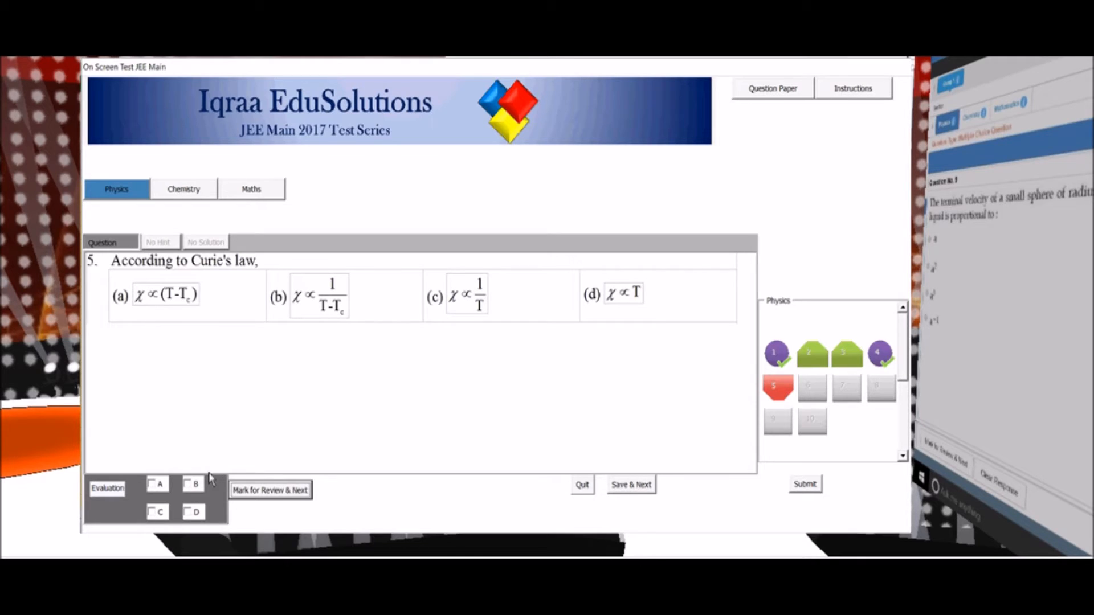
mouse_move(276, 367)
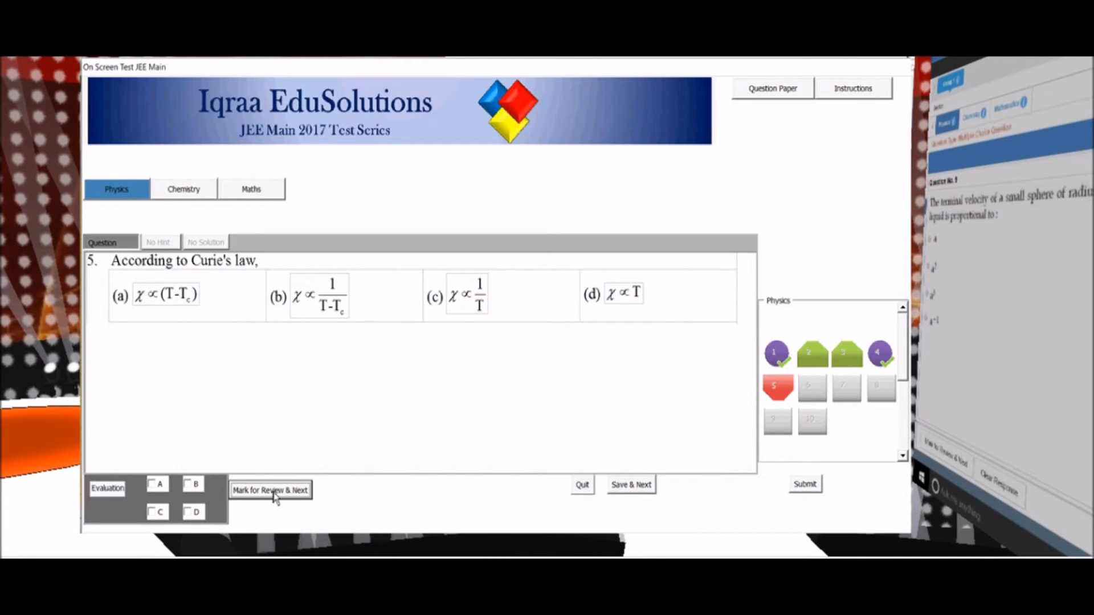
click(269, 490)
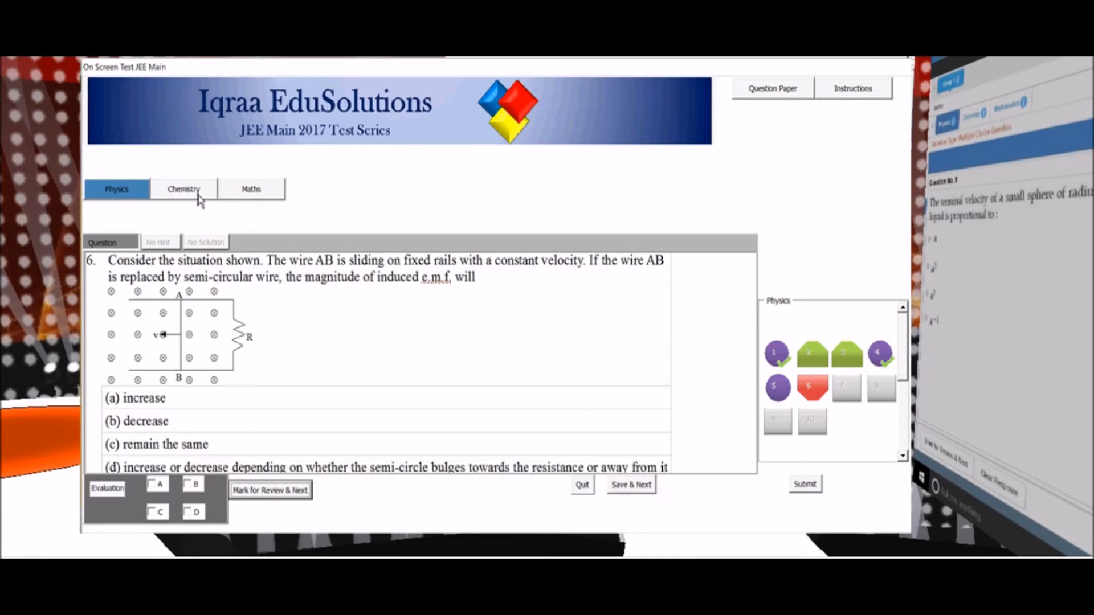
Step: Skip Chemistry question 1 unanswered, then move to the Maths section at question 1
click(183, 189)
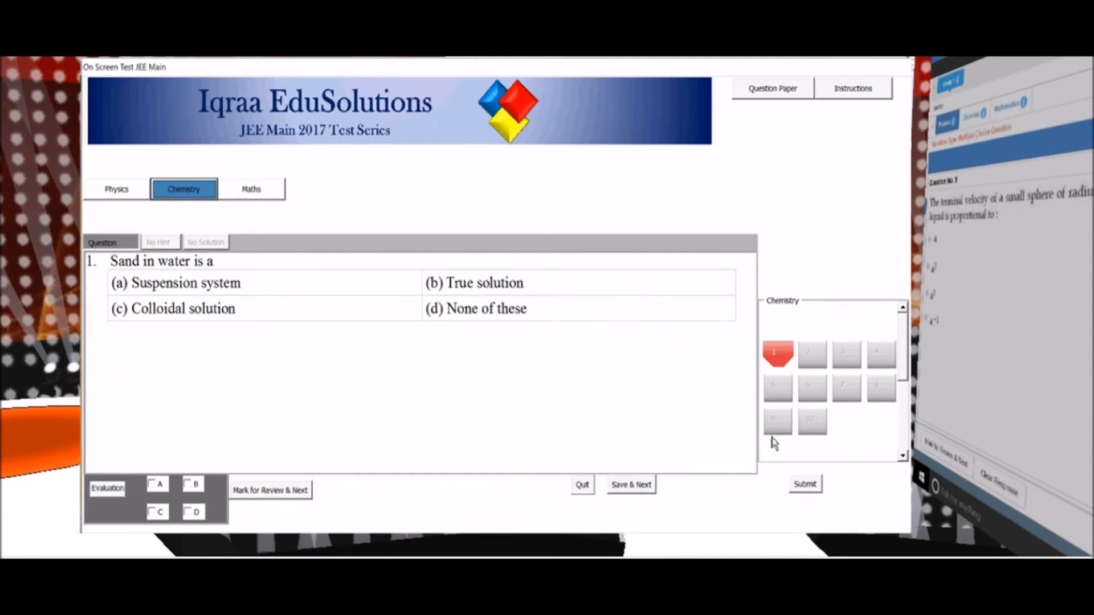
mouse_move(618, 490)
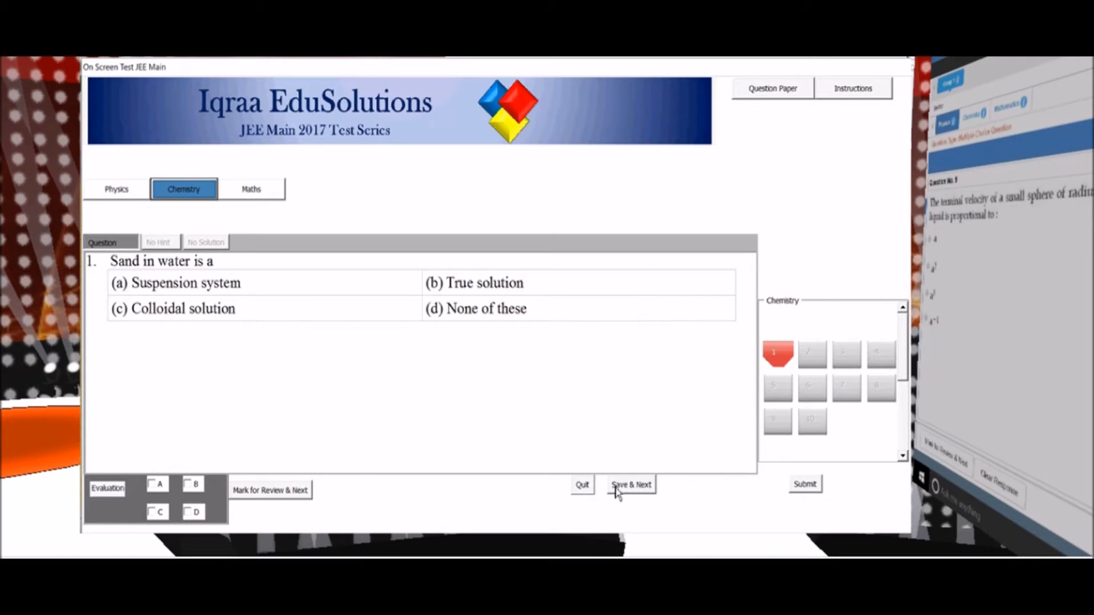
click(631, 486)
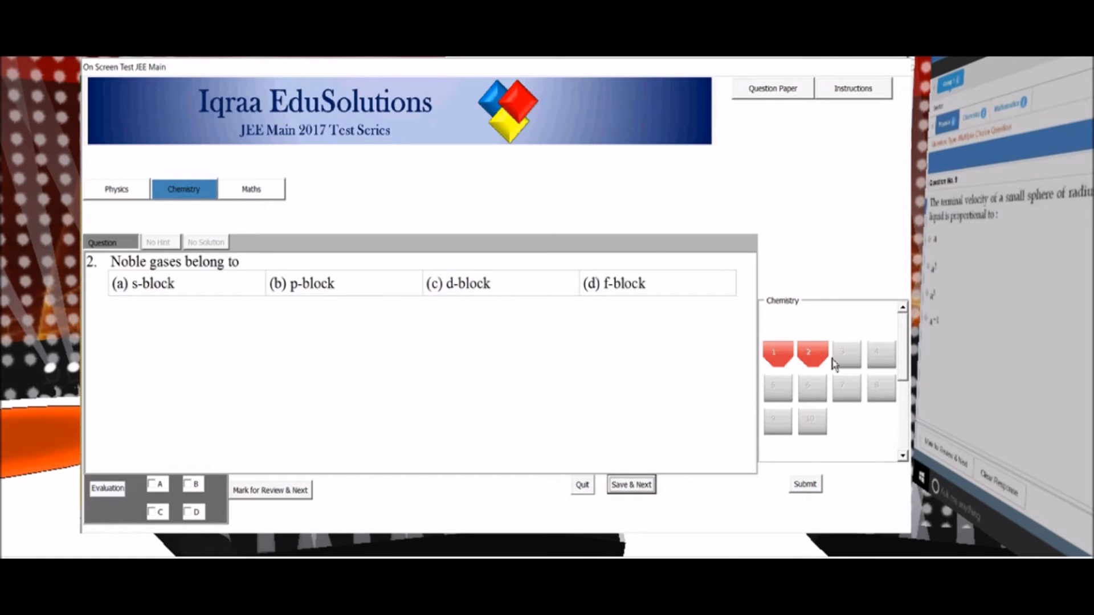
click(251, 189)
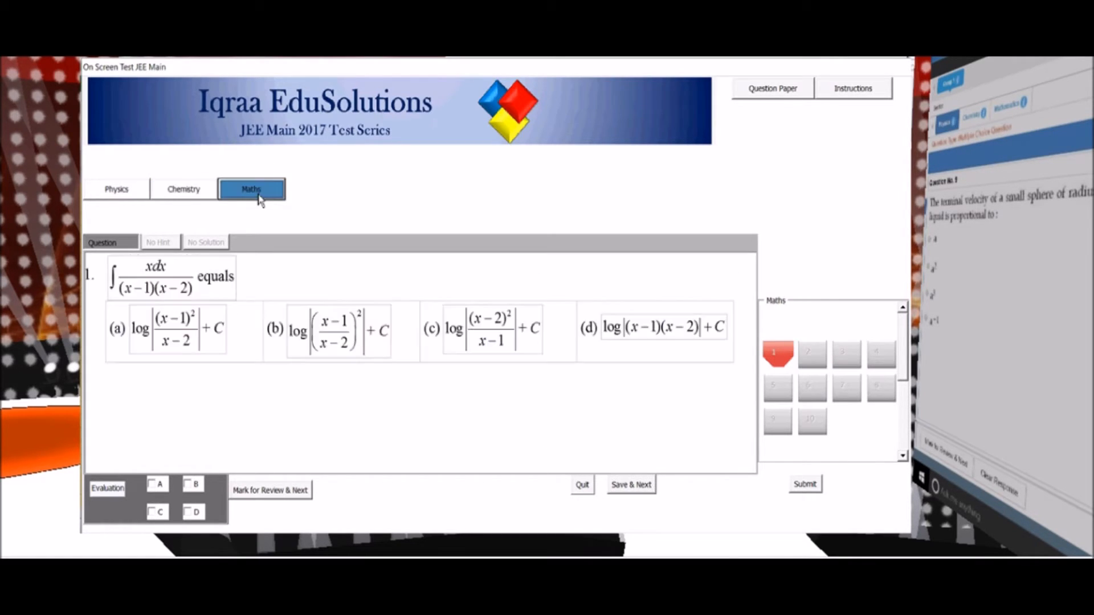
mouse_move(808, 107)
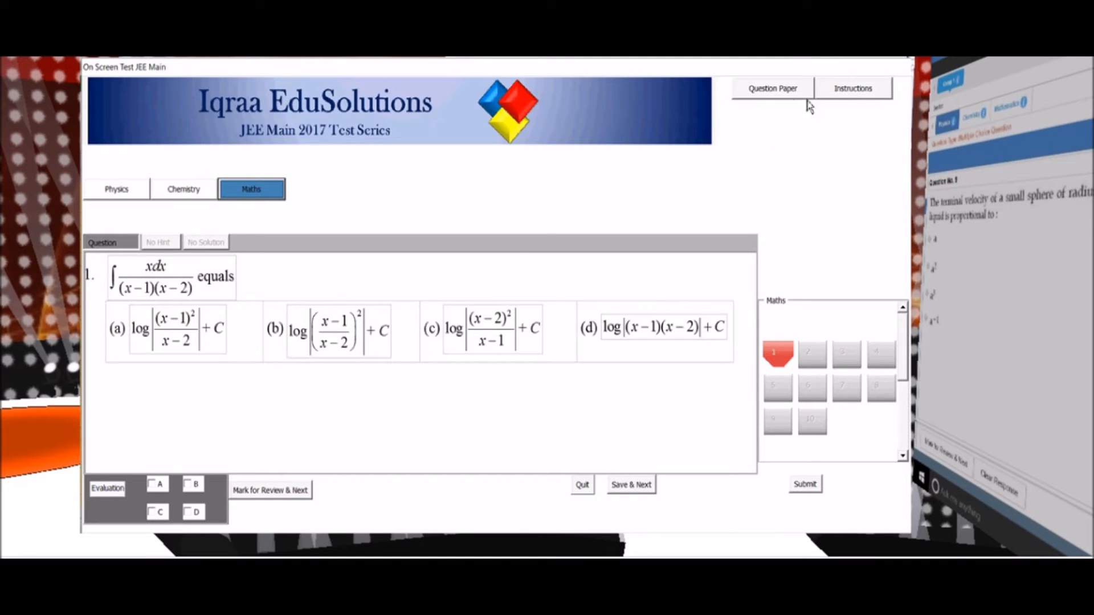
click(772, 88)
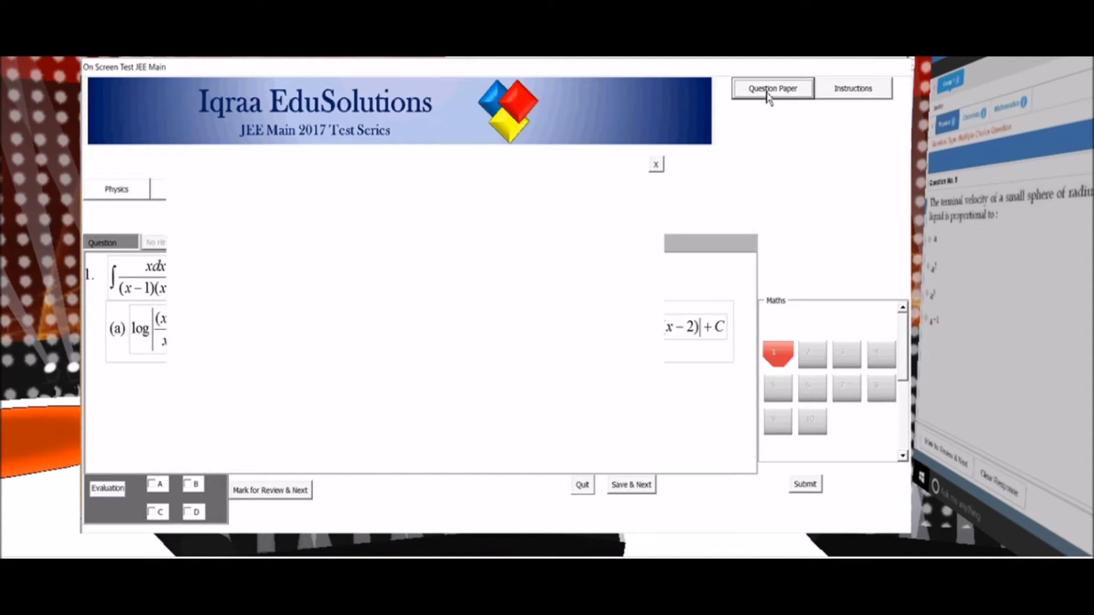
click(773, 87)
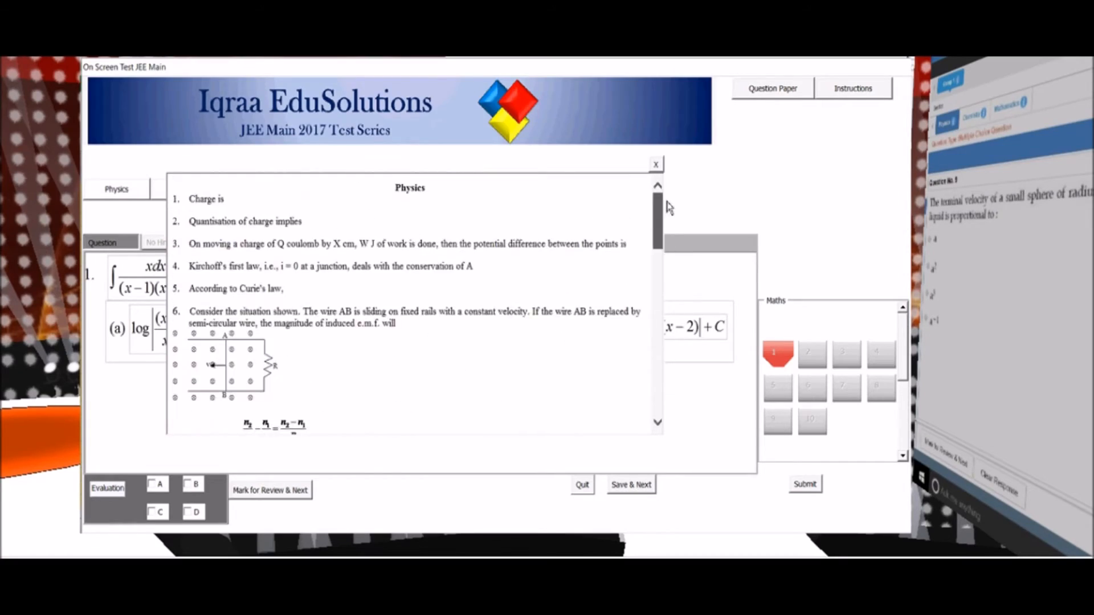
click(852, 88)
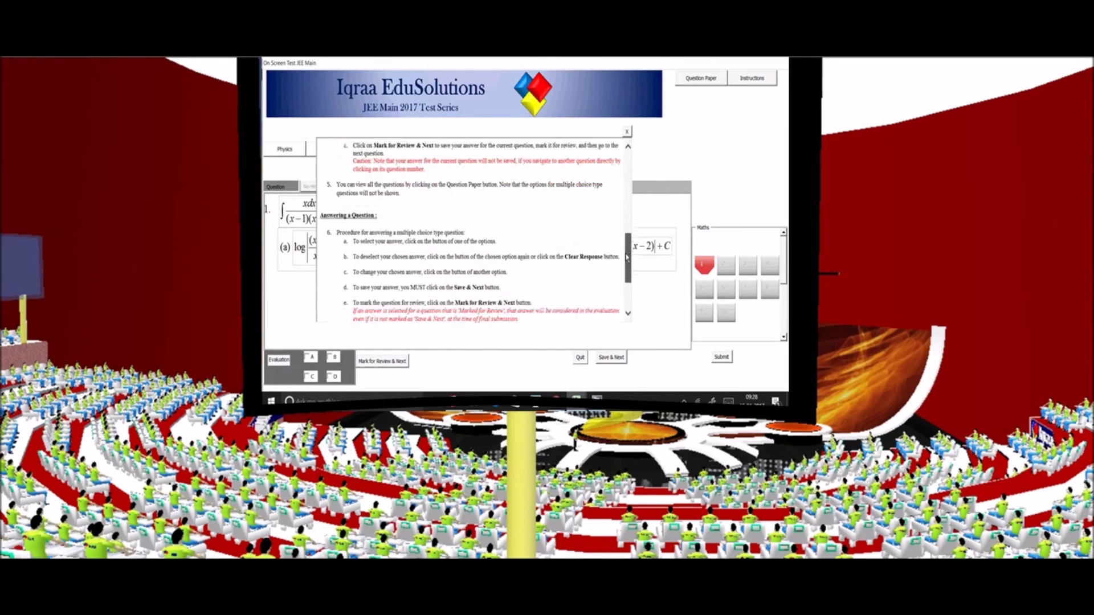
scroll(down, 3)
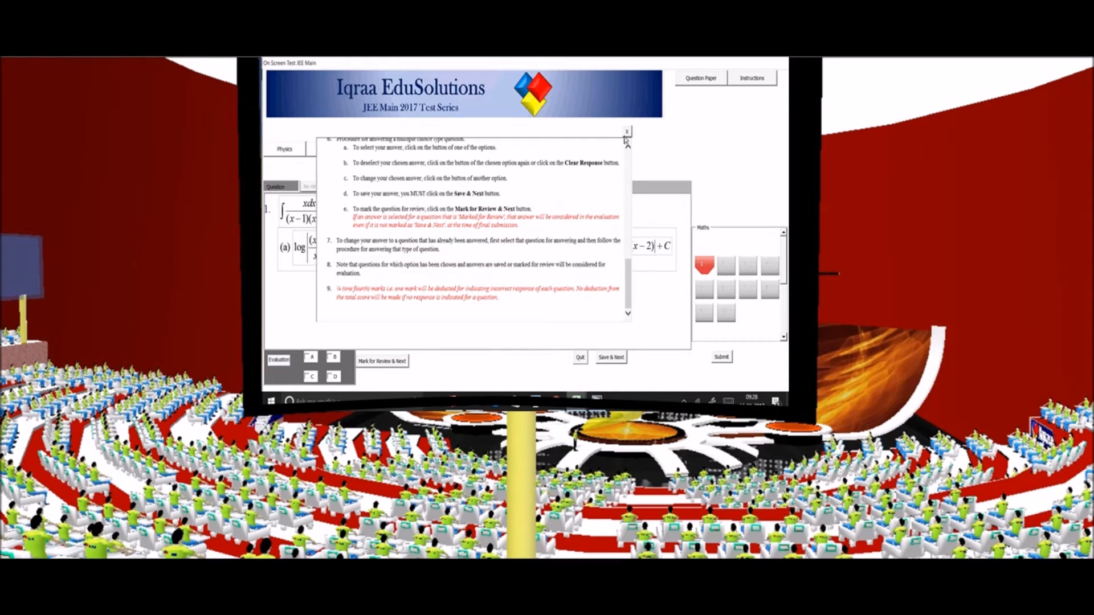
click(624, 130)
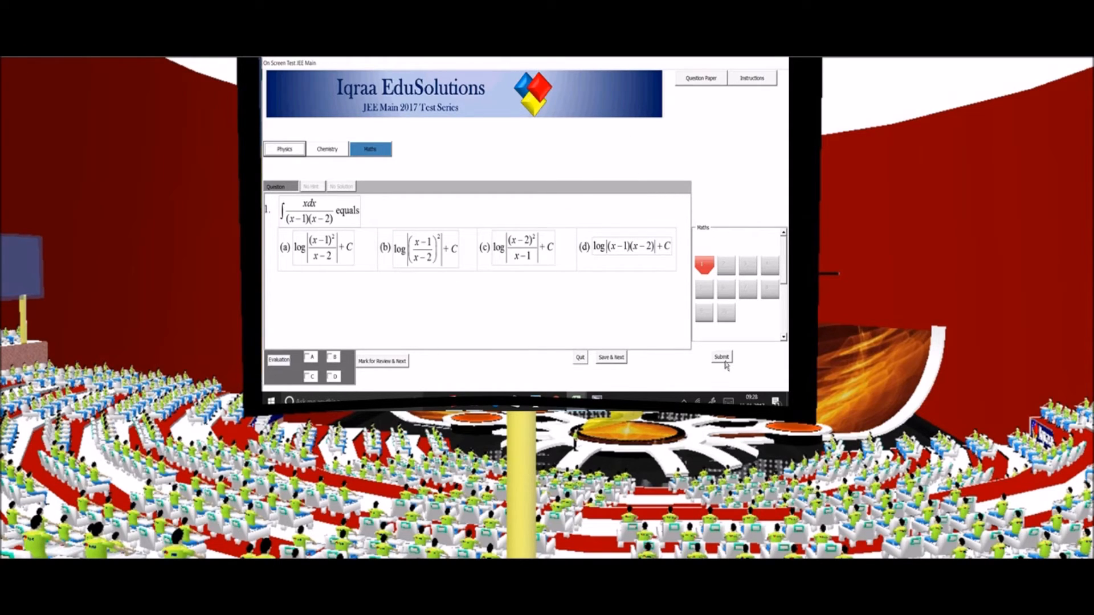
Step: Submit the test, confirm it and enter the comment 'Nice'
click(720, 356)
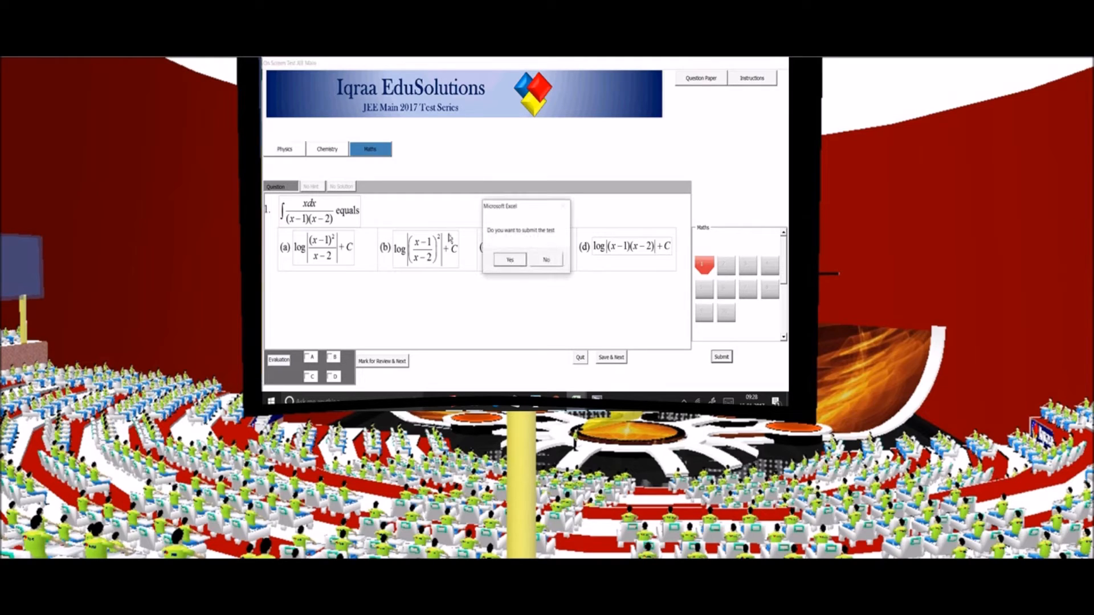
click(508, 260)
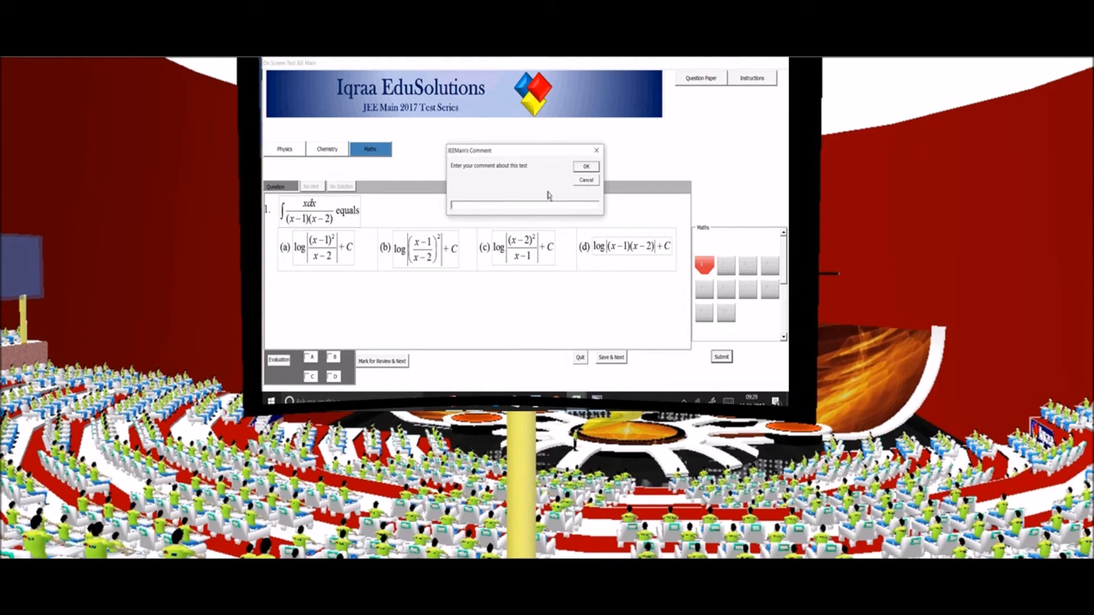
text(Nice)
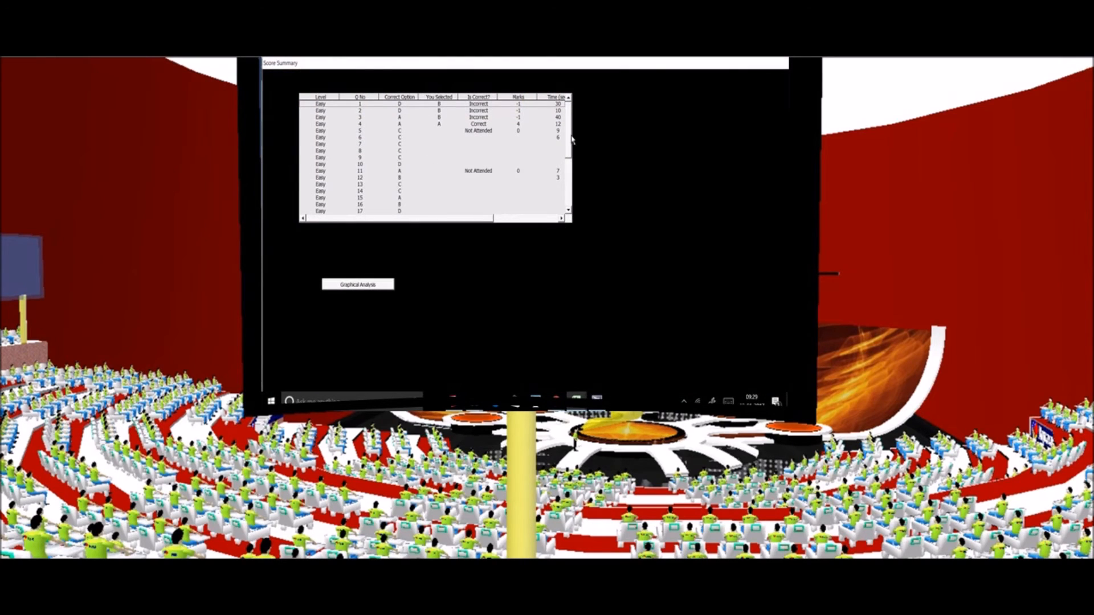
Step: View the Graphical Analysis charts, including Level vs Marks of Question
click(358, 284)
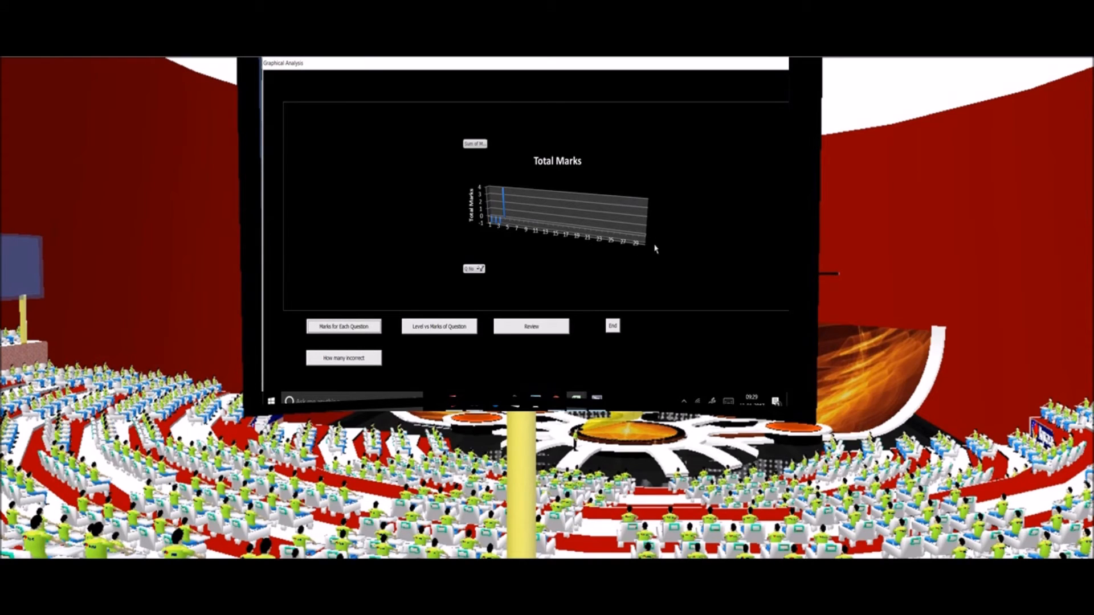
mouse_move(508, 229)
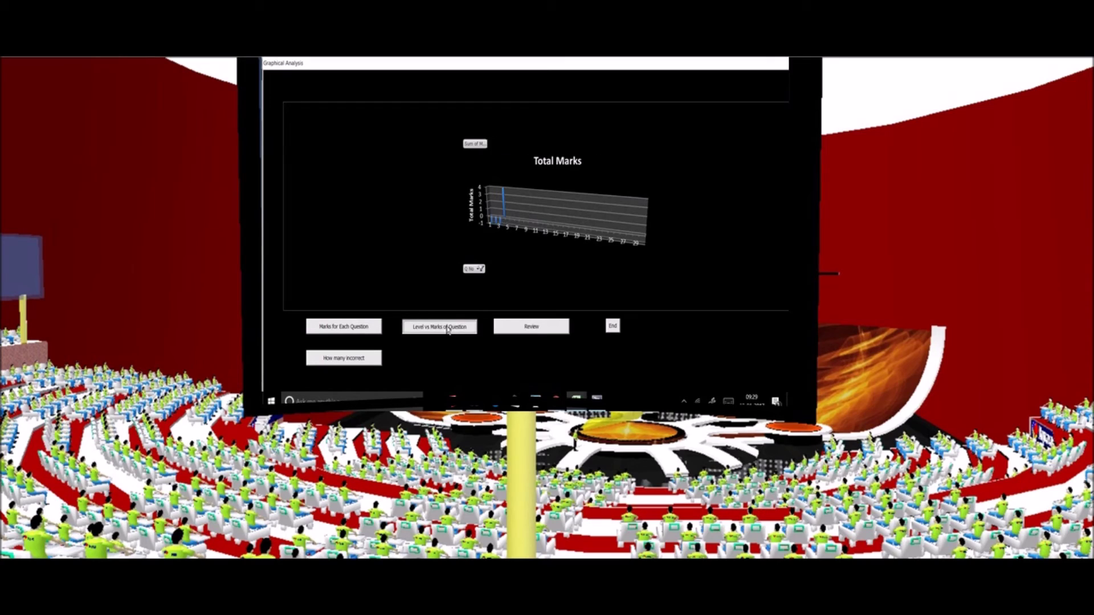
click(438, 326)
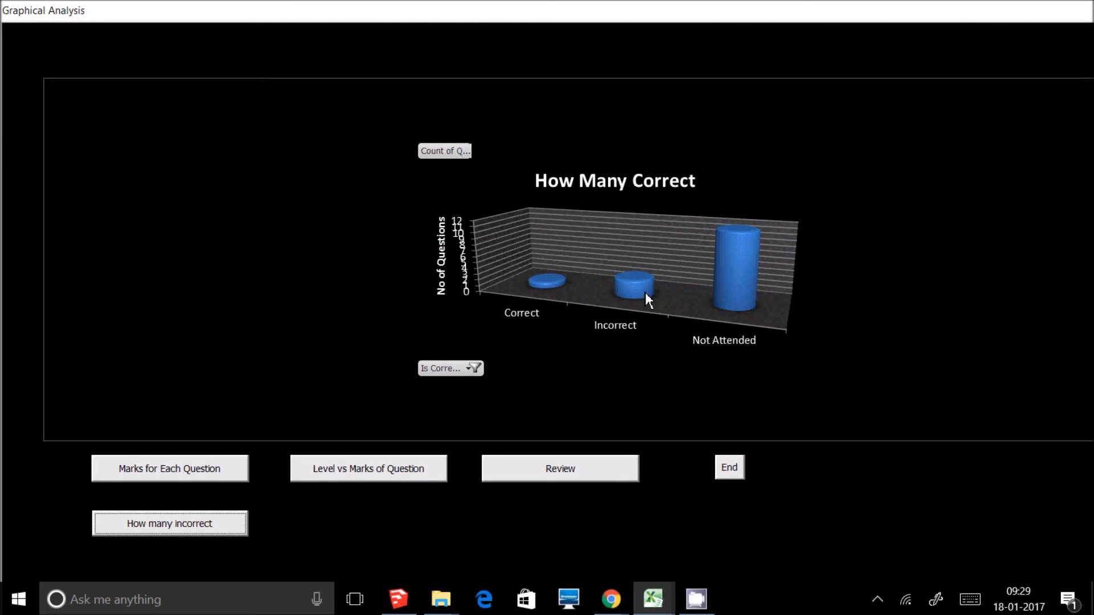
mouse_move(753, 273)
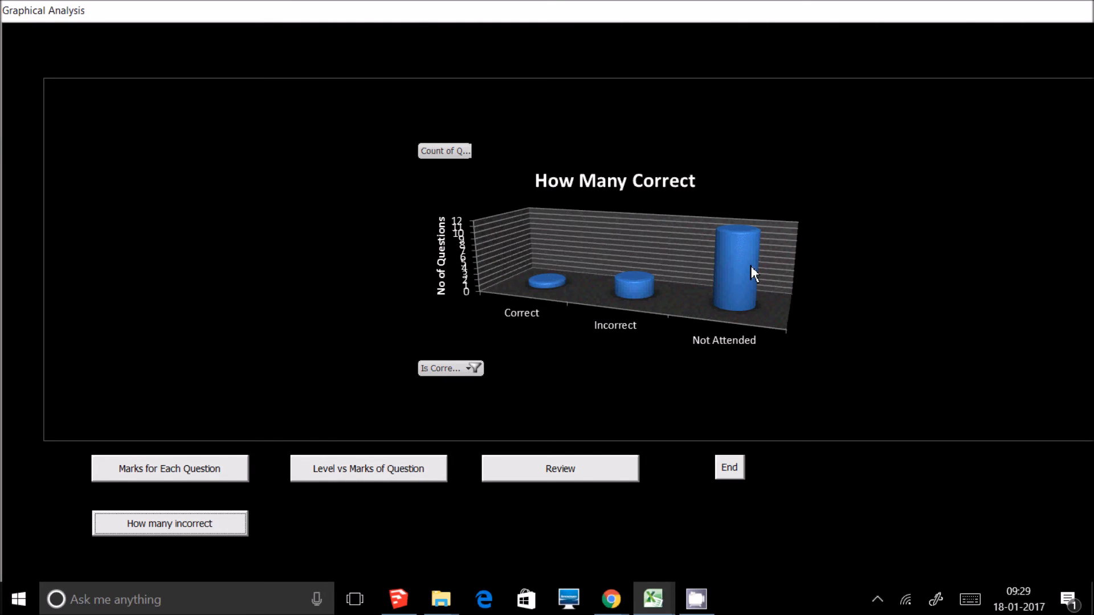
mouse_move(738, 497)
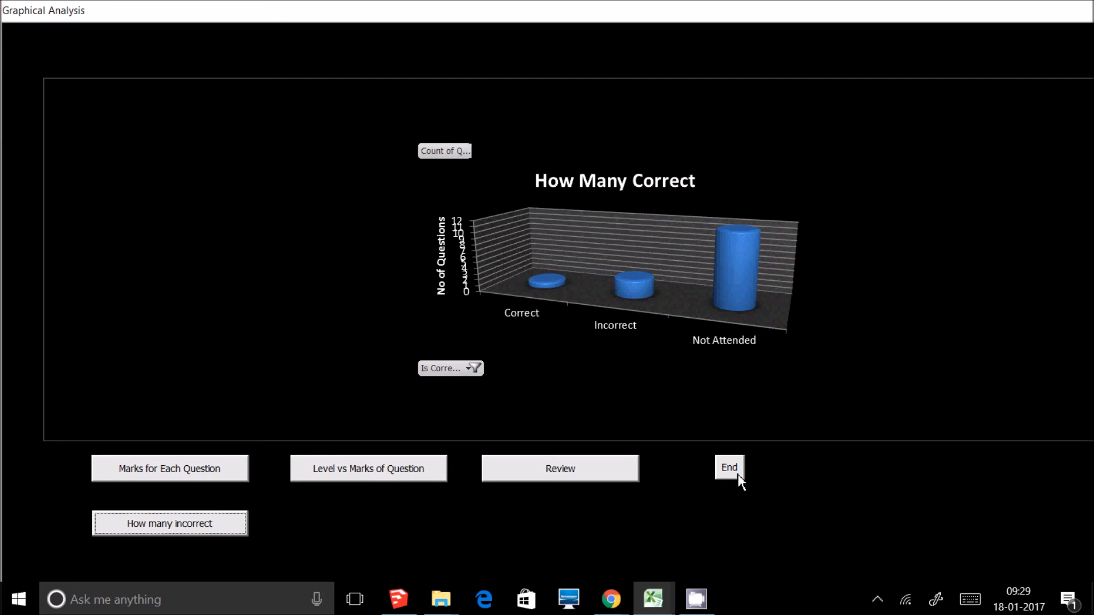